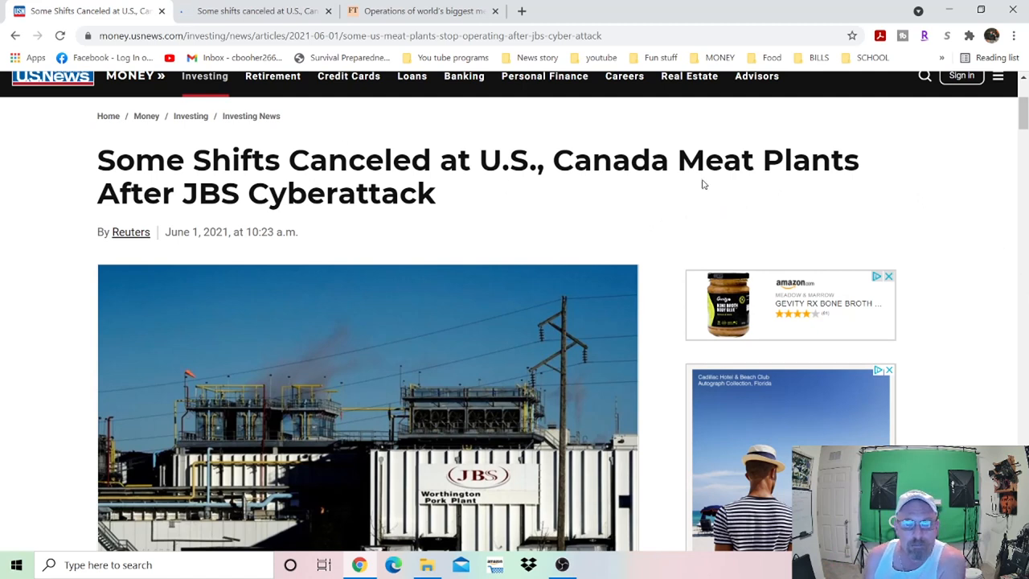
{"action": "mouse_move", "coordinate": [759, 165]}
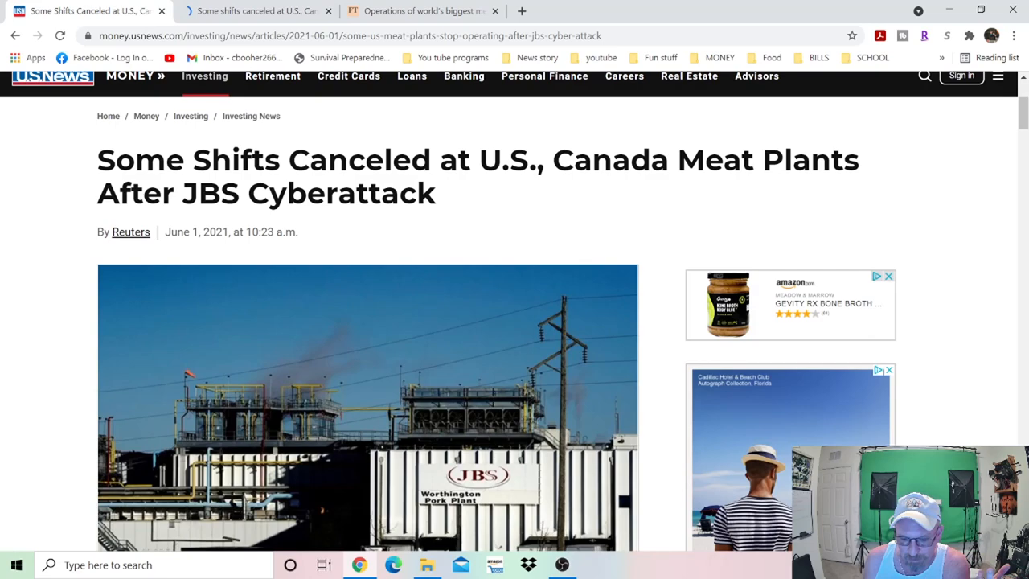
{"action": "mouse_move", "coordinate": [736, 153]}
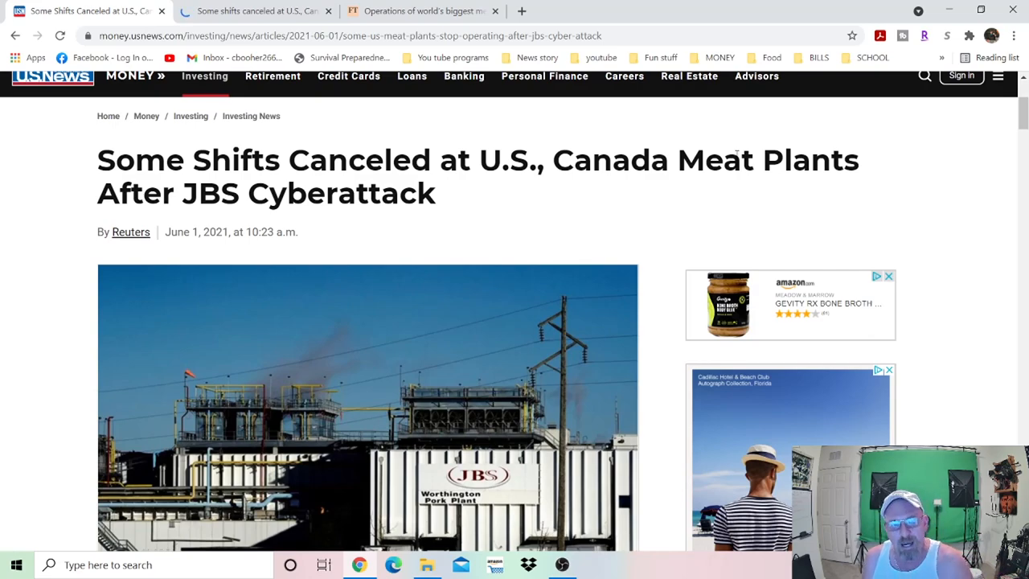
Step: Read the opening paragraphs on JBS canceling shifts, then switch to the Nasdaq copy of the article
{"action": "scroll", "scroll_direction": "down", "scroll_amount": 3}
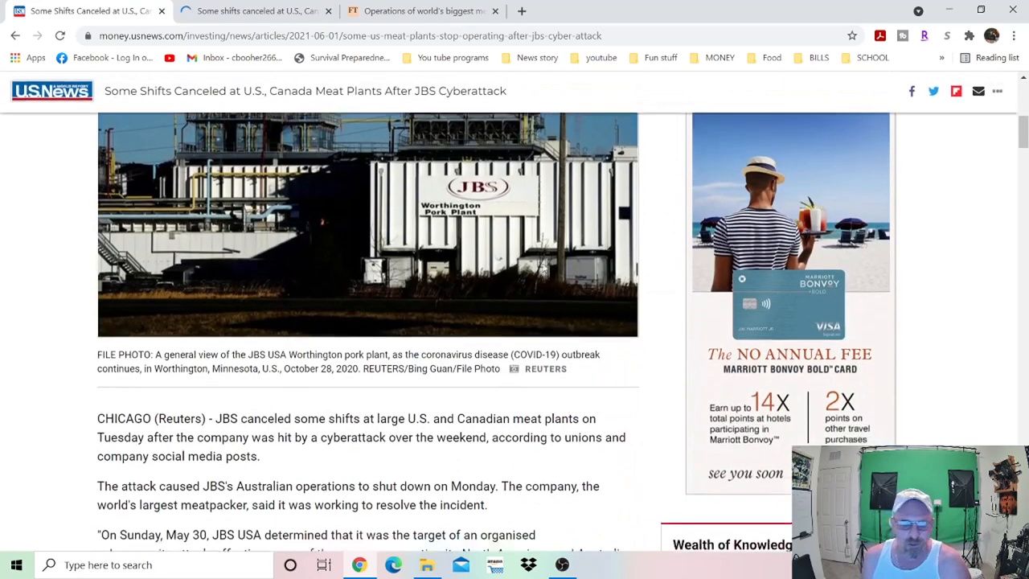
{"action": "scroll", "scroll_direction": "down", "scroll_amount": 3}
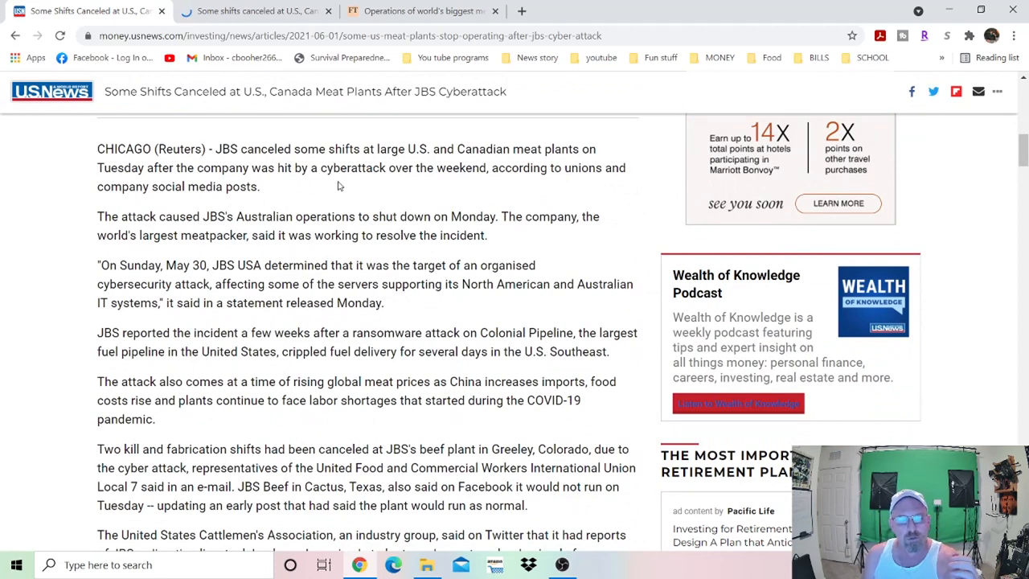
{"action": "mouse_move", "coordinate": [335, 203]}
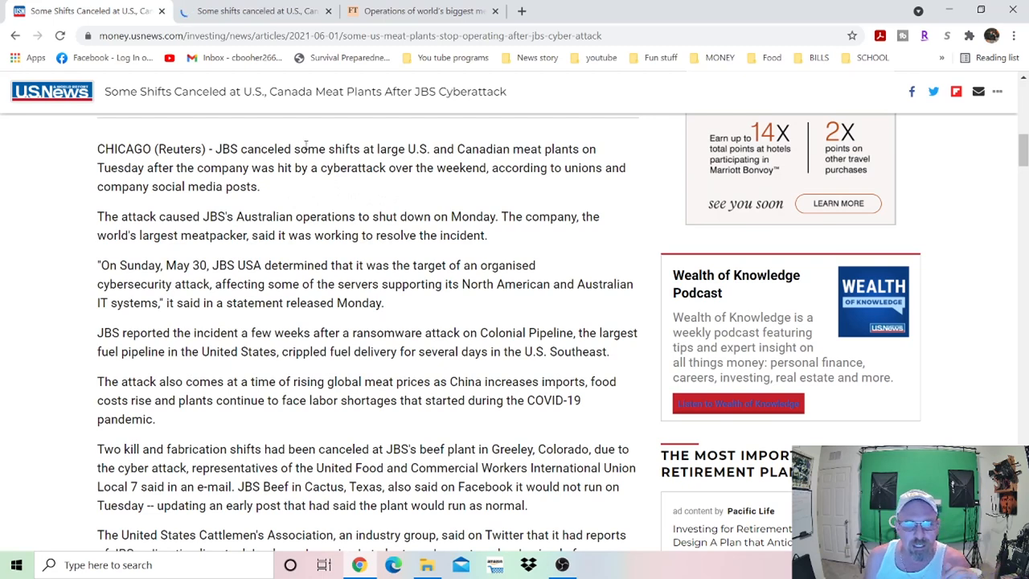
{"action": "mouse_move", "coordinate": [538, 164]}
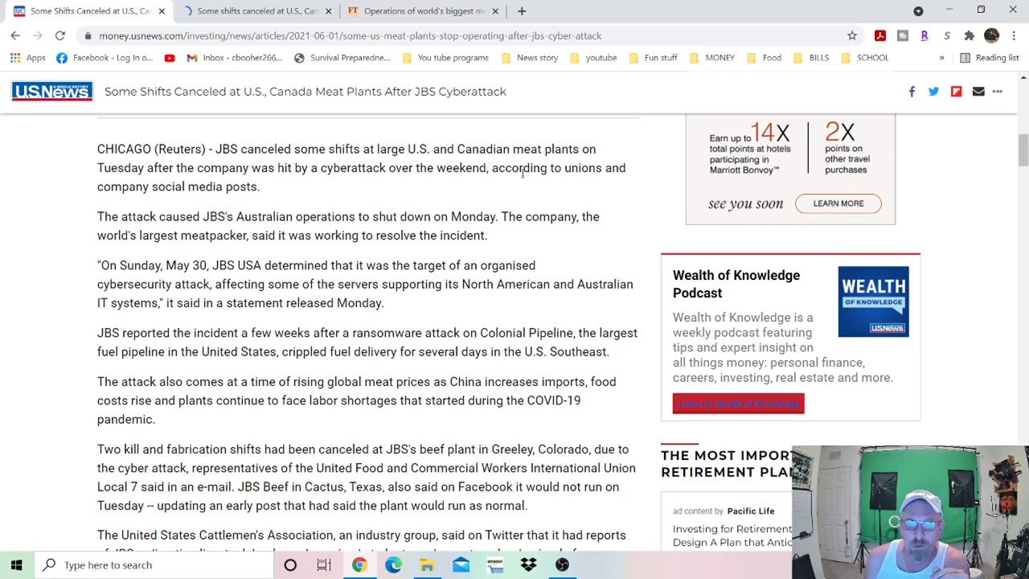
{"action": "mouse_move", "coordinate": [132, 203]}
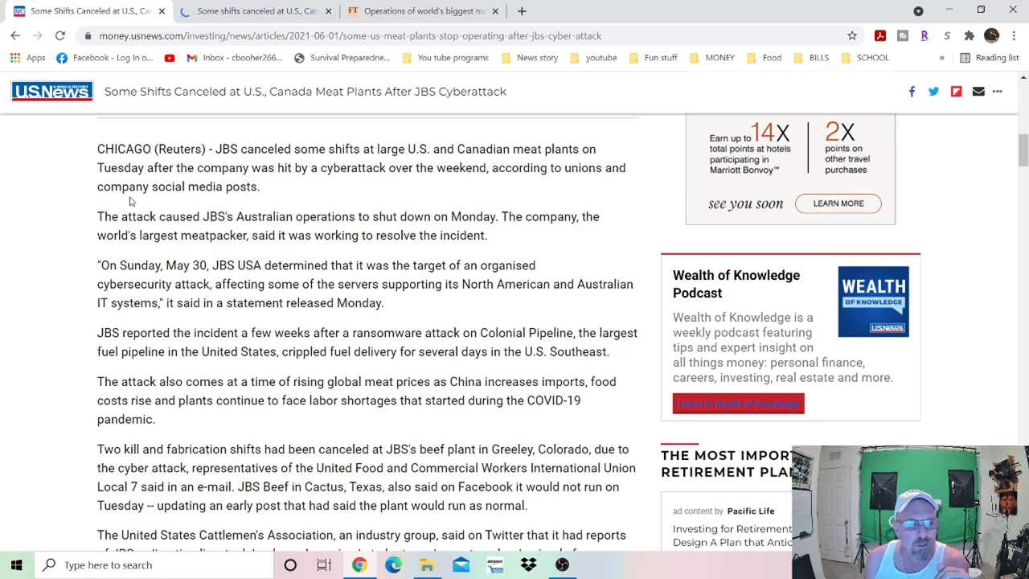
{"action": "mouse_move", "coordinate": [303, 199]}
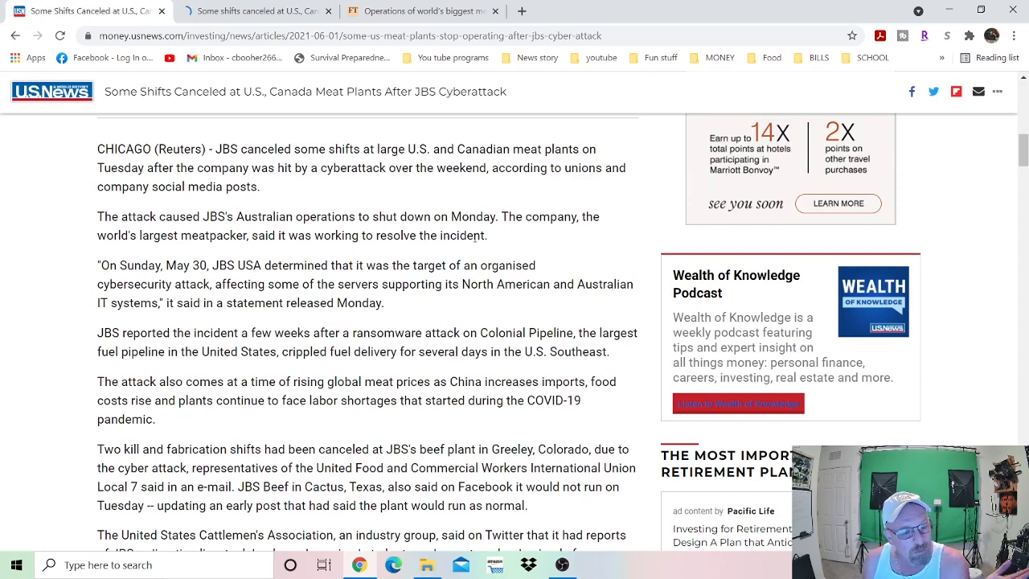
{"action": "left_click", "coordinate": [254, 10]}
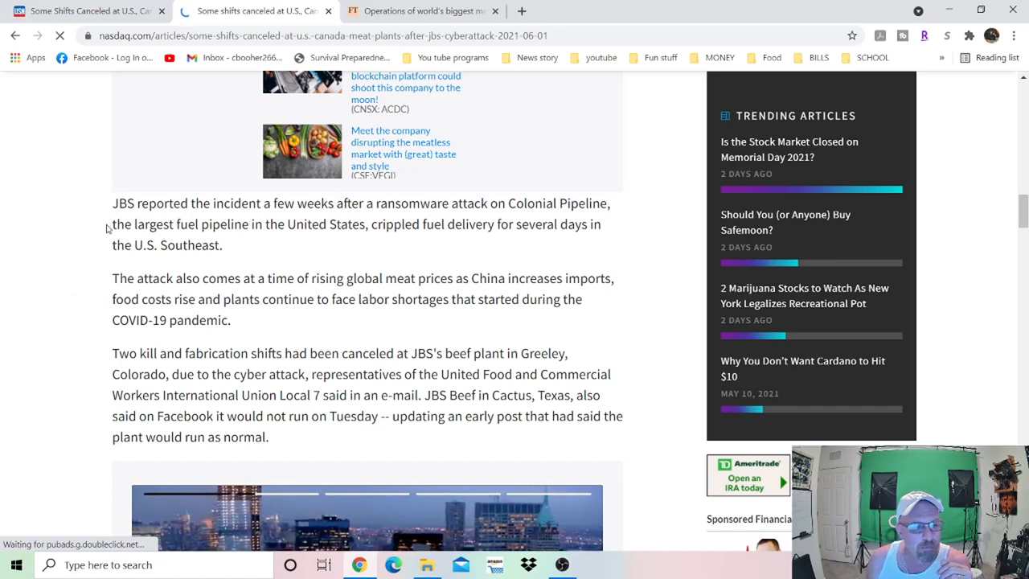
{"action": "mouse_move", "coordinate": [386, 241]}
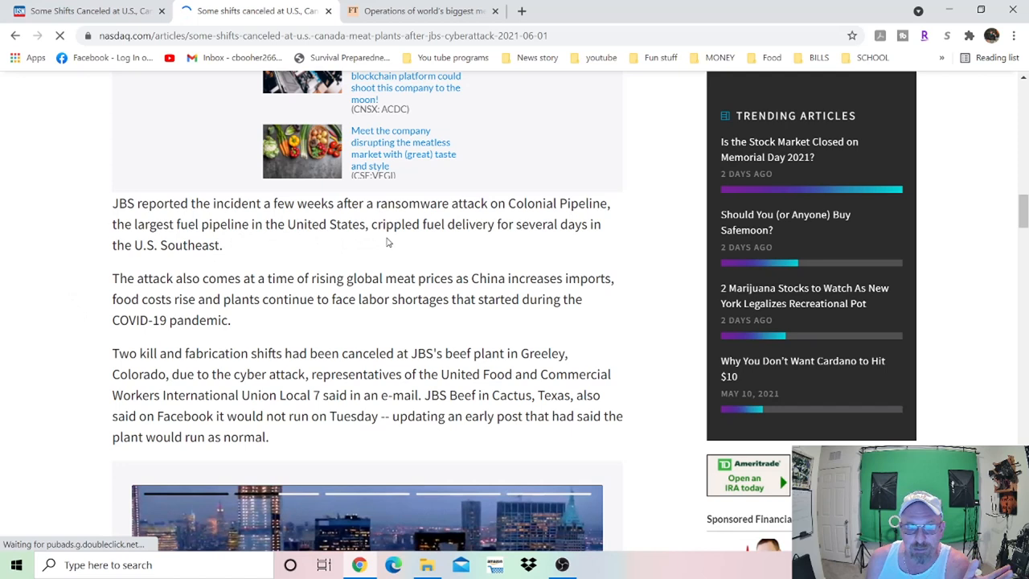
{"action": "mouse_move", "coordinate": [566, 231]}
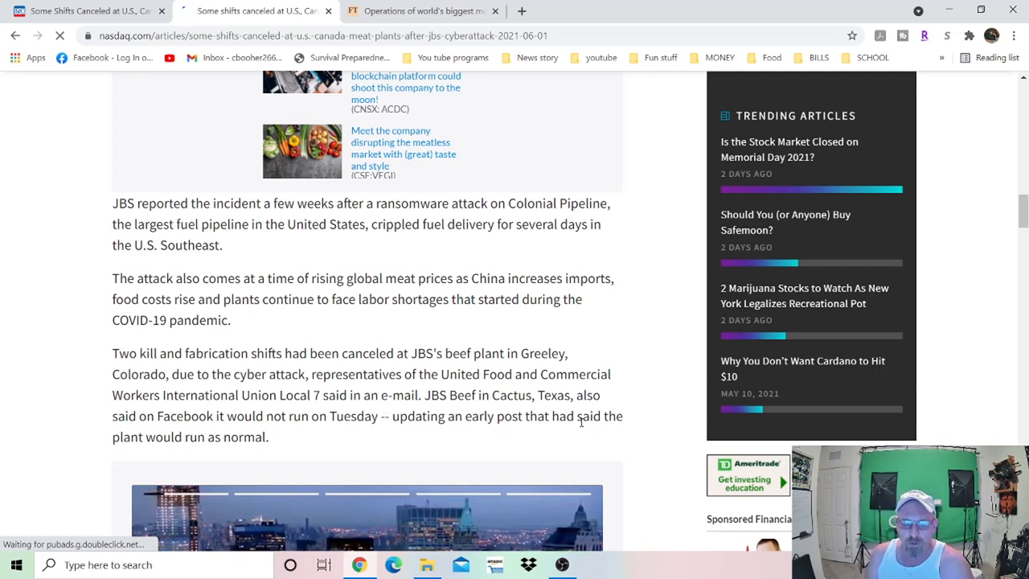
{"action": "mouse_move", "coordinate": [393, 360]}
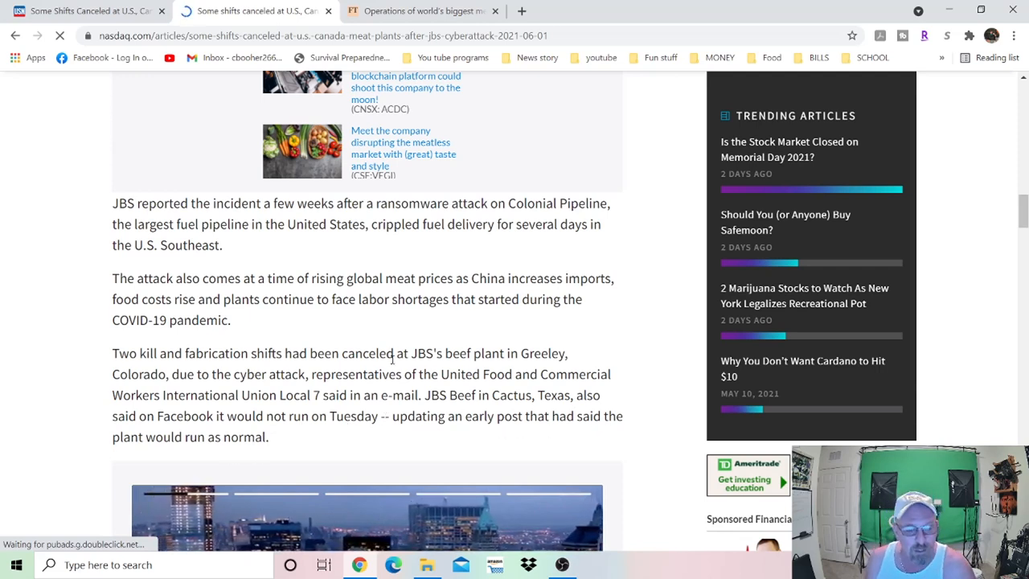
{"action": "mouse_move", "coordinate": [425, 11]}
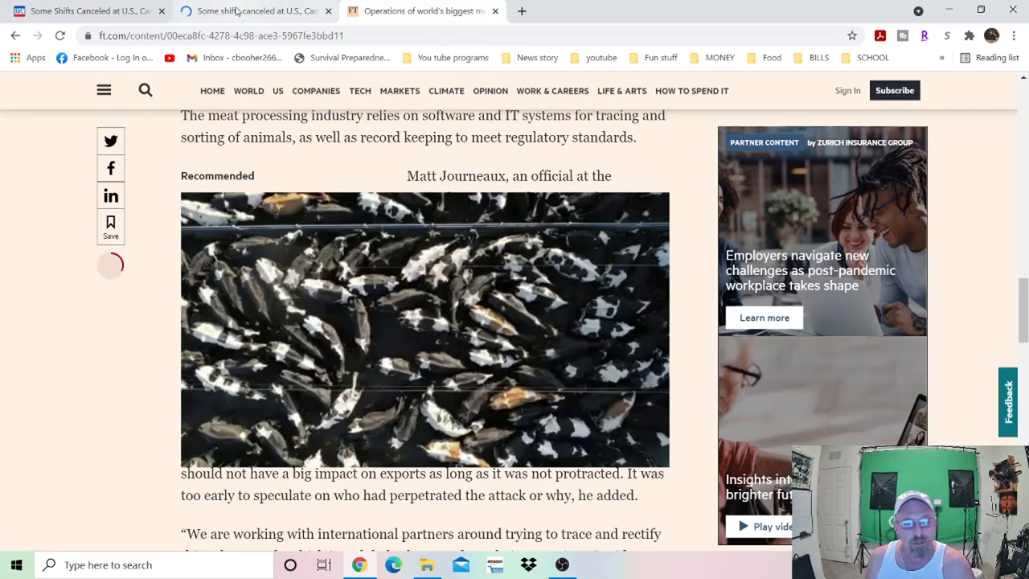
{"action": "mouse_move", "coordinate": [315, 90]}
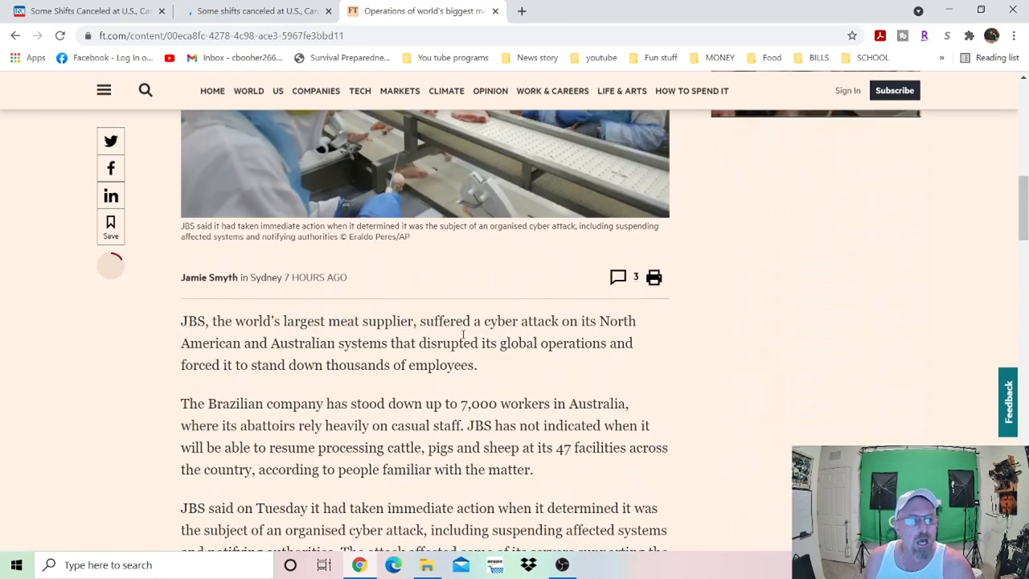
{"action": "scroll", "scroll_direction": "up", "scroll_amount": 3}
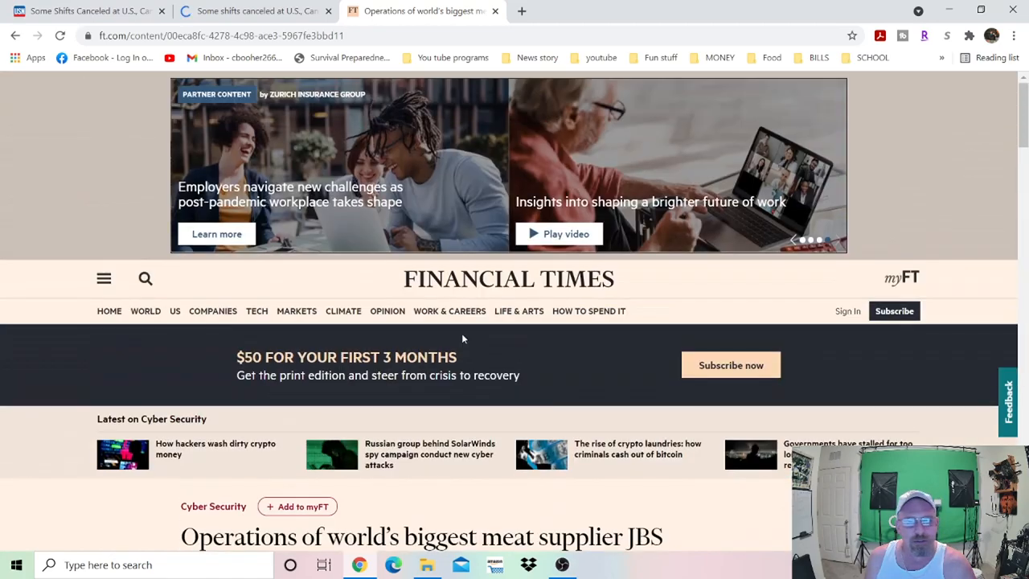
{"action": "scroll", "scroll_direction": "down", "scroll_amount": 3}
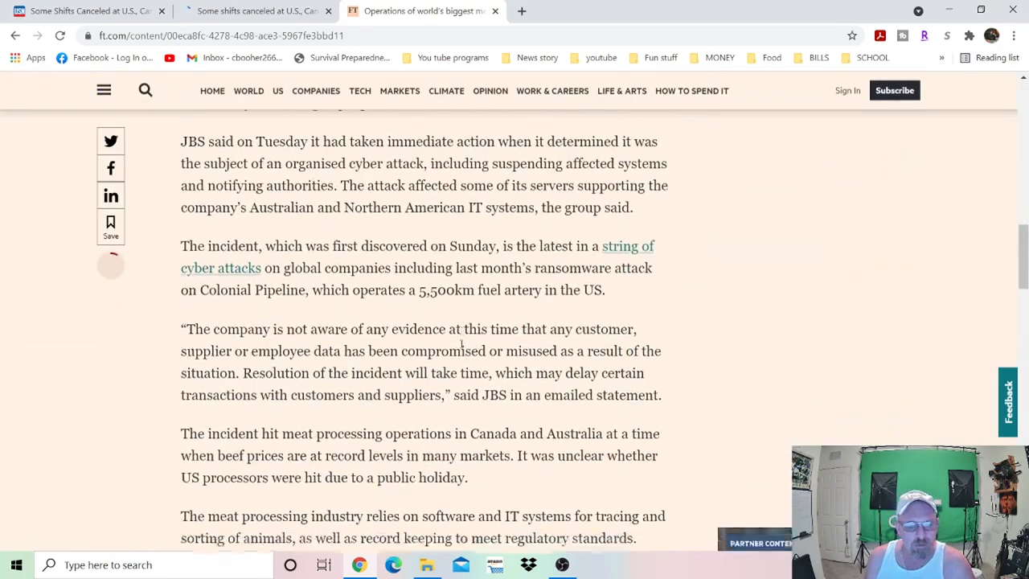
{"action": "scroll", "scroll_direction": "down", "scroll_amount": 3}
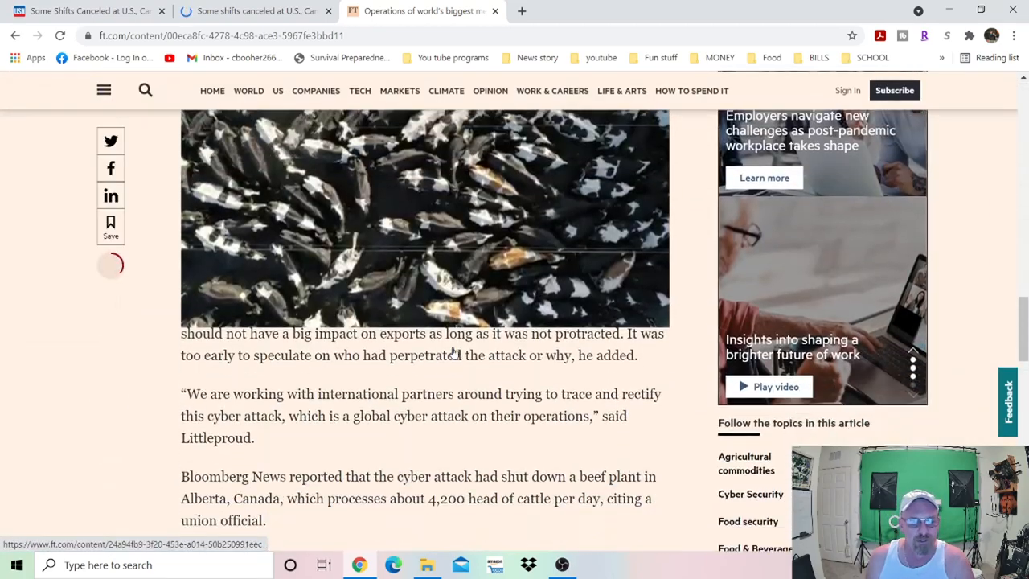
{"action": "scroll", "scroll_direction": "up", "scroll_amount": 3}
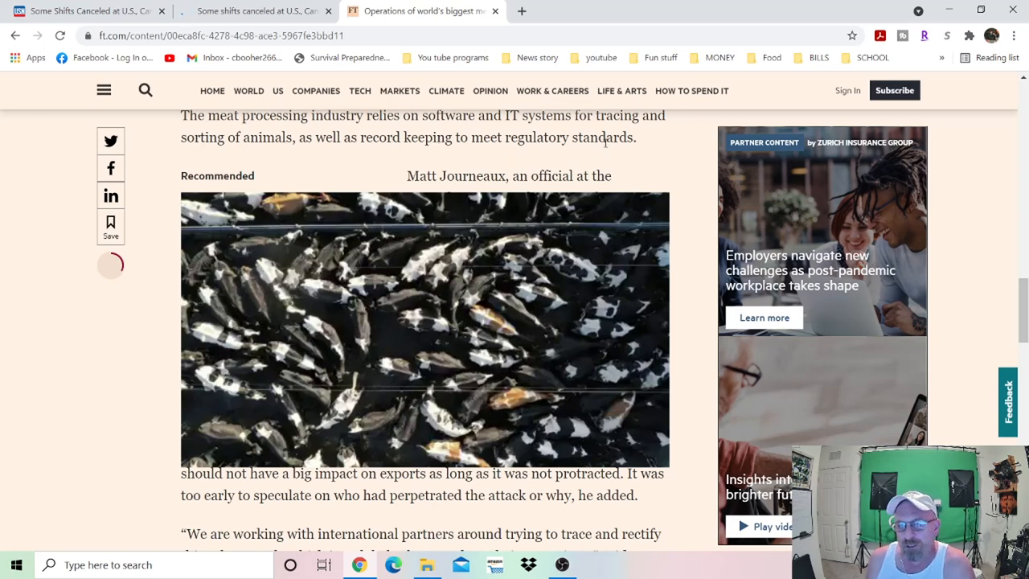
{"action": "scroll", "scroll_direction": "down", "scroll_amount": 3}
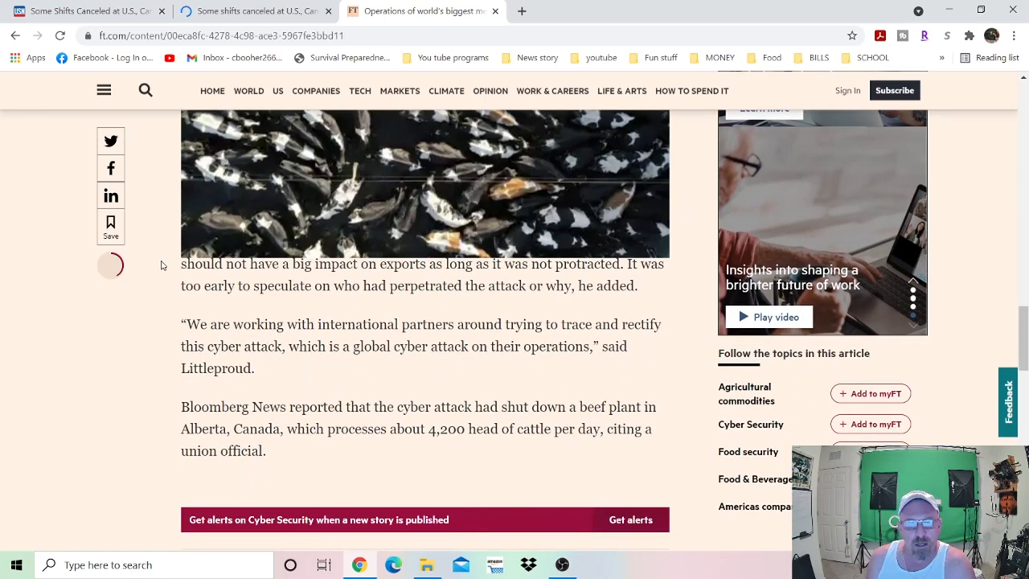
{"action": "mouse_move", "coordinate": [353, 270]}
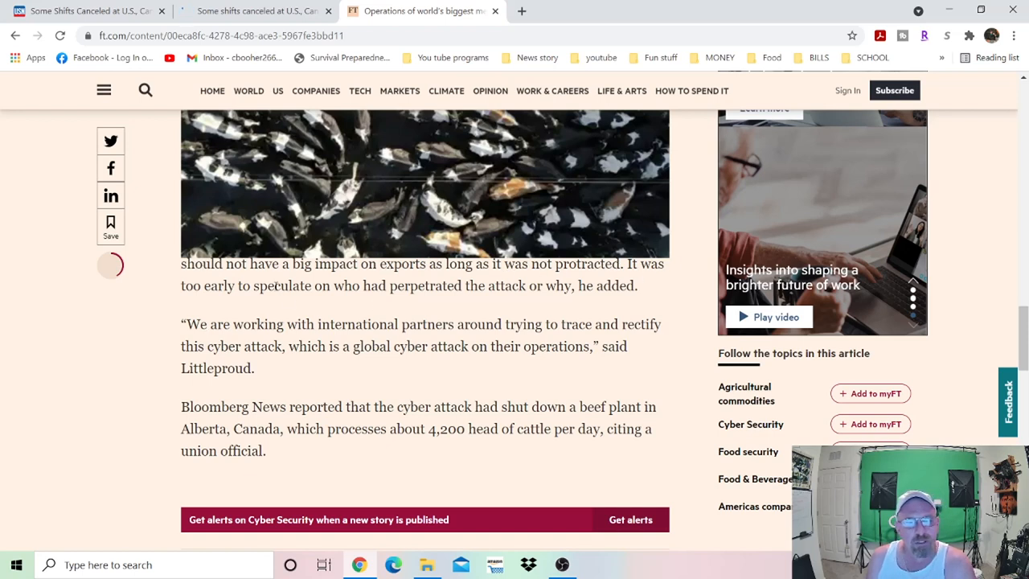
{"action": "mouse_move", "coordinate": [289, 300]}
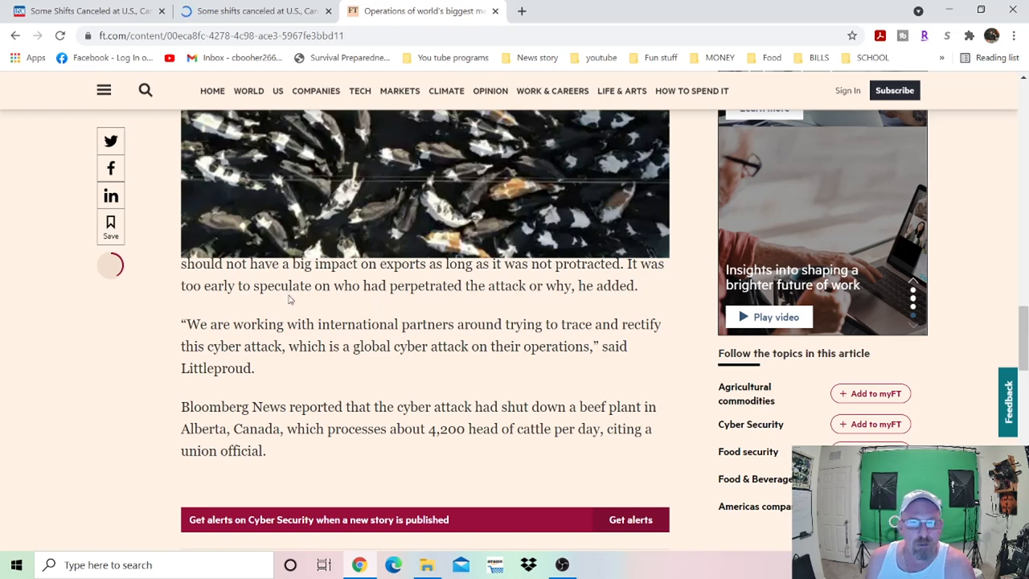
{"action": "mouse_move", "coordinate": [465, 283]}
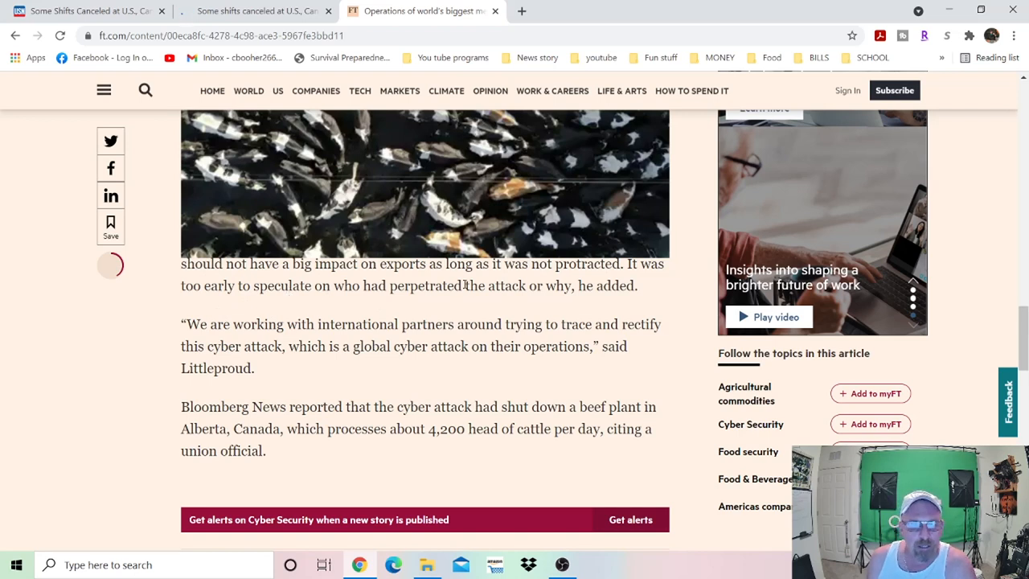
{"action": "mouse_move", "coordinate": [440, 301]}
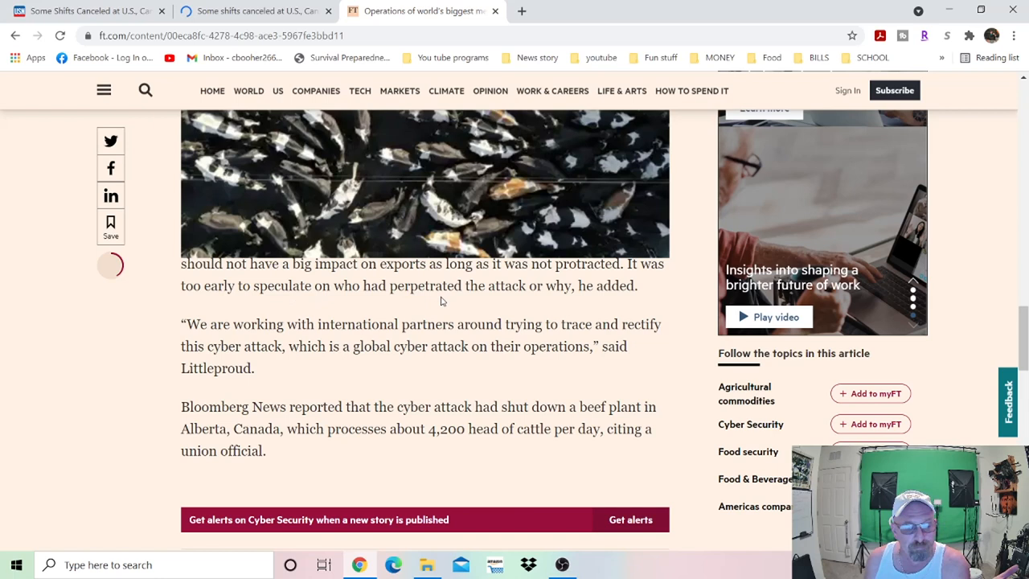
{"action": "mouse_move", "coordinate": [522, 291]}
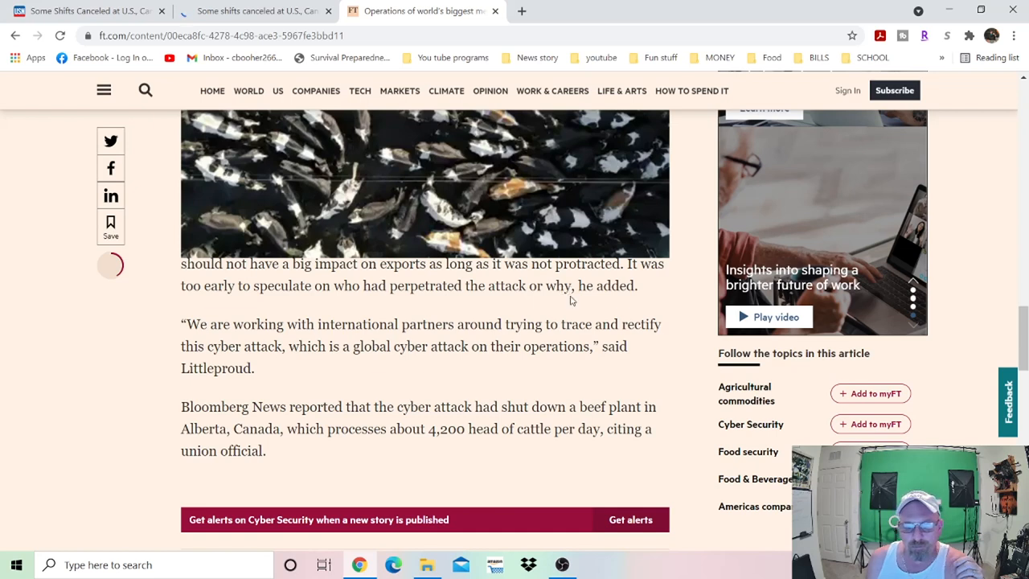
{"action": "mouse_move", "coordinate": [667, 331]}
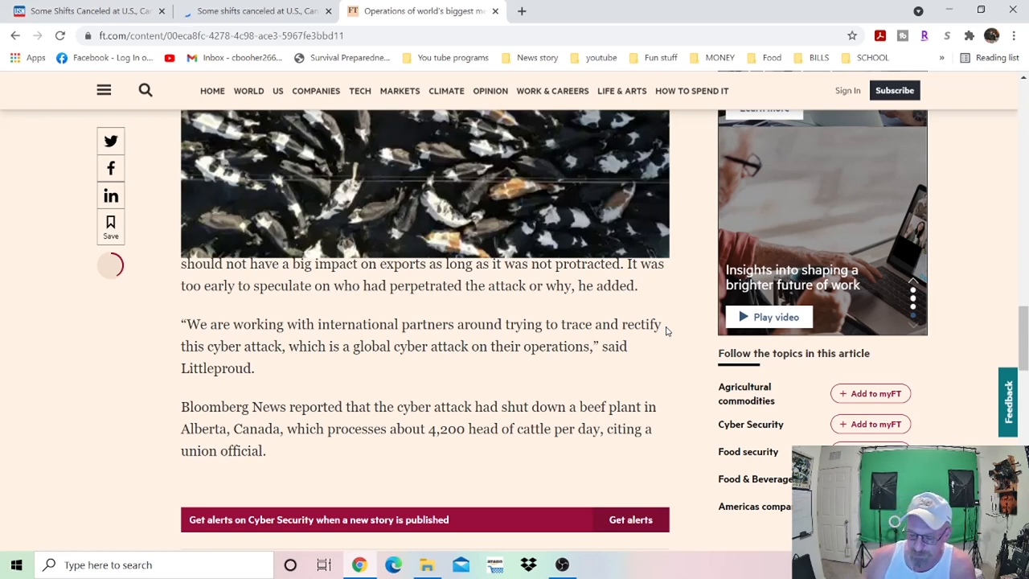
{"action": "mouse_move", "coordinate": [468, 32]}
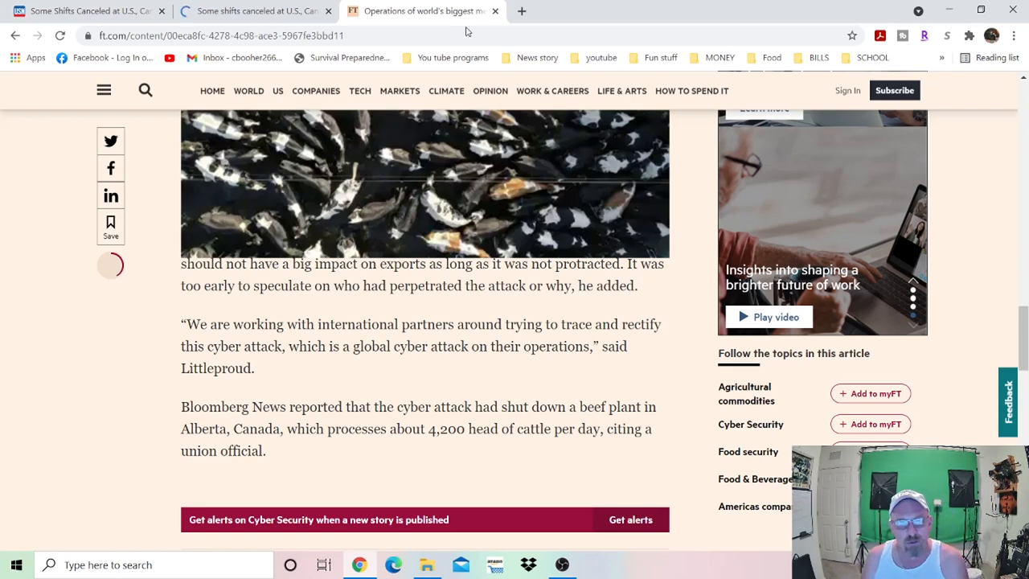
{"action": "mouse_move", "coordinate": [485, 341]}
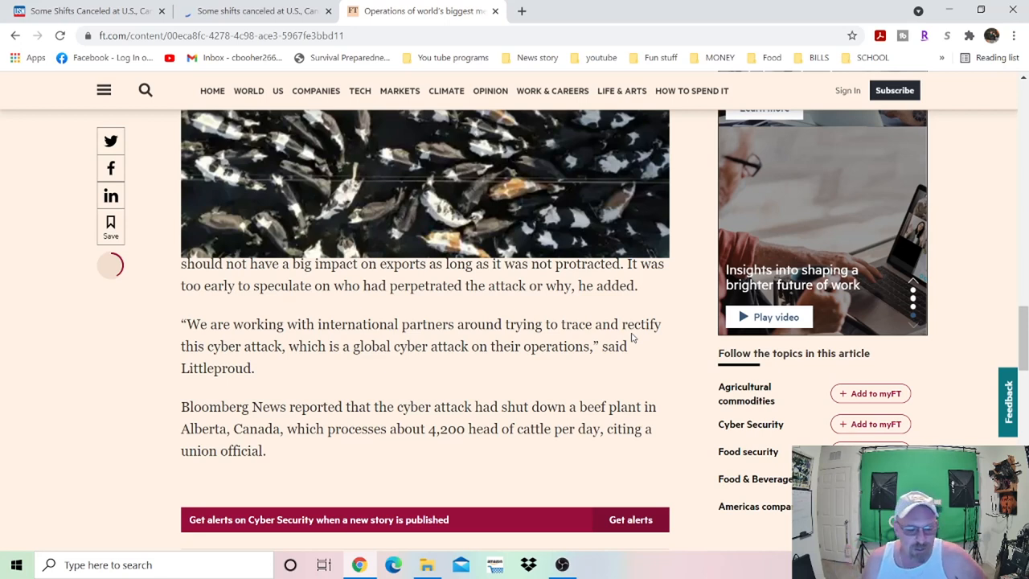
{"action": "mouse_move", "coordinate": [612, 408]}
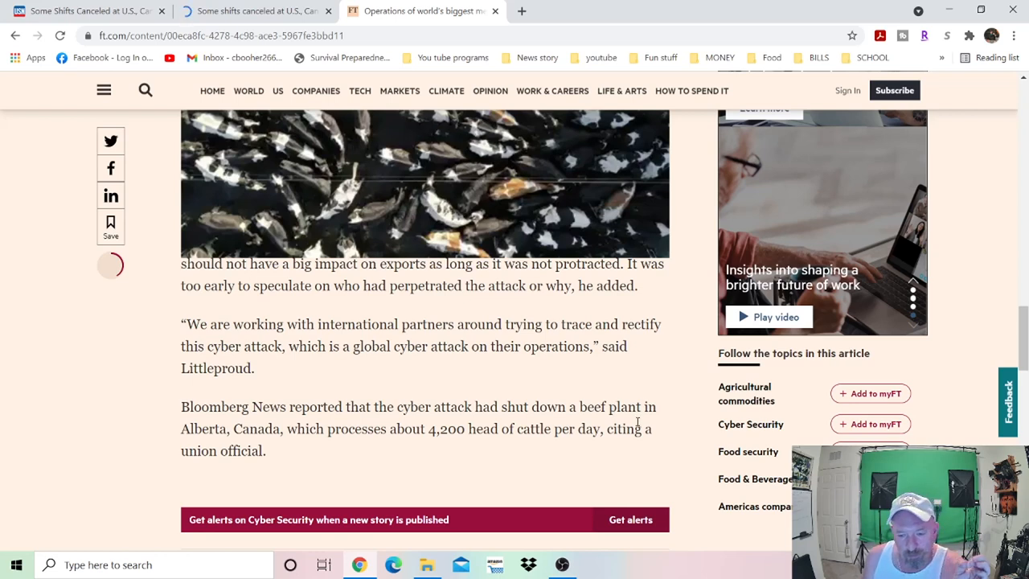
{"action": "mouse_move", "coordinate": [666, 424]}
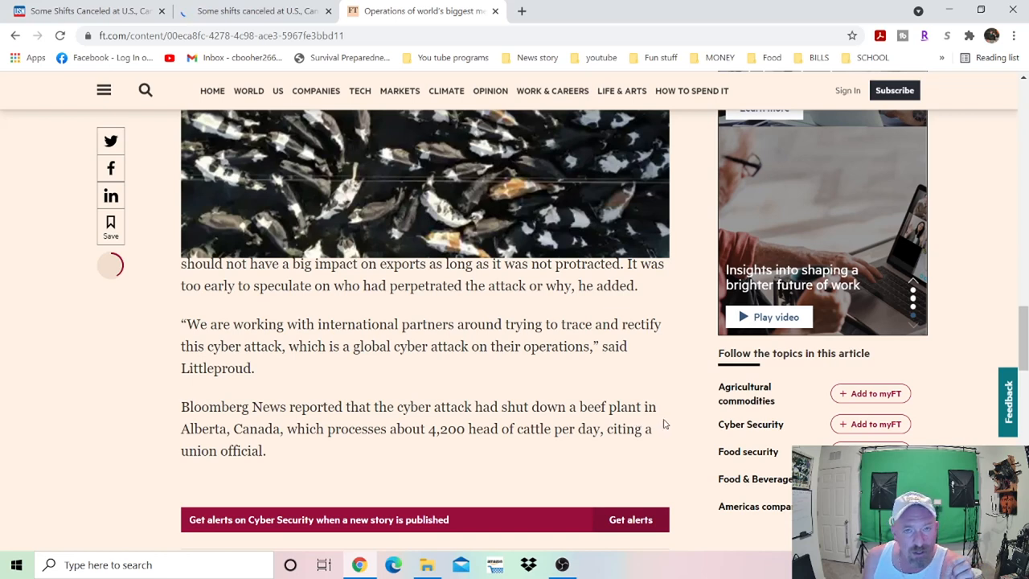
{"action": "mouse_move", "coordinate": [688, 386]}
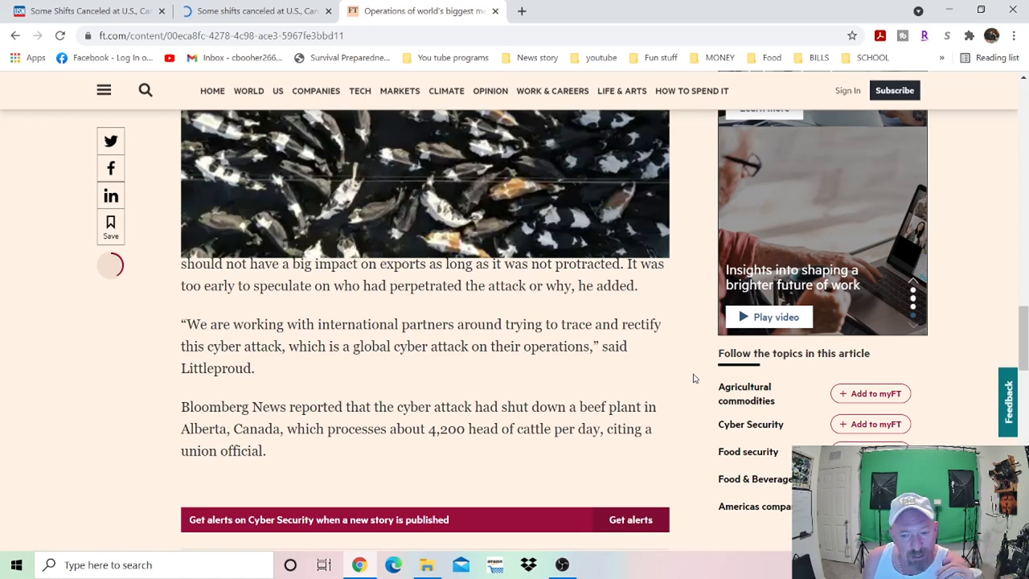
{"action": "mouse_move", "coordinate": [690, 364]}
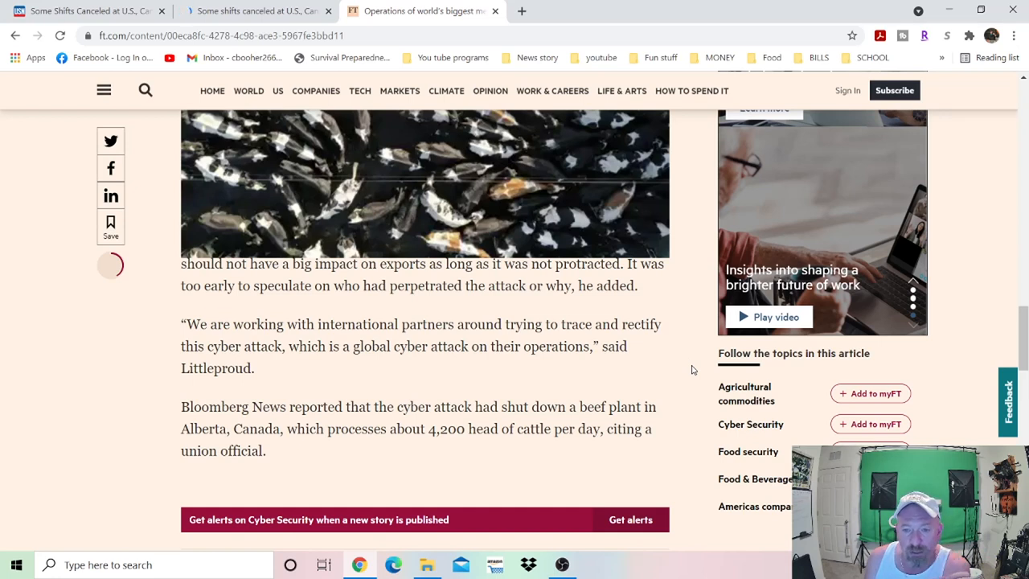
{"action": "mouse_move", "coordinate": [704, 291]}
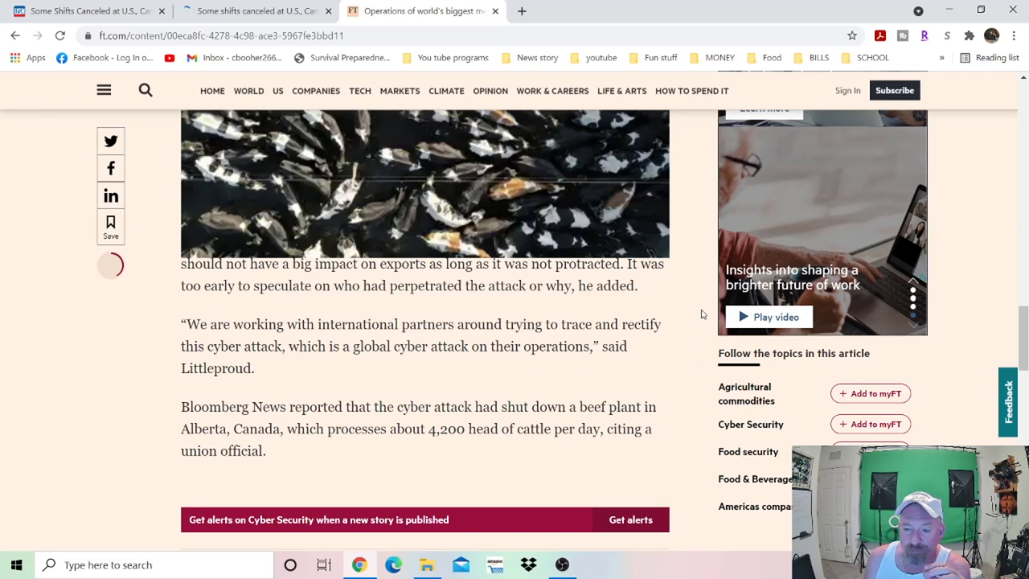
{"action": "mouse_move", "coordinate": [682, 336]}
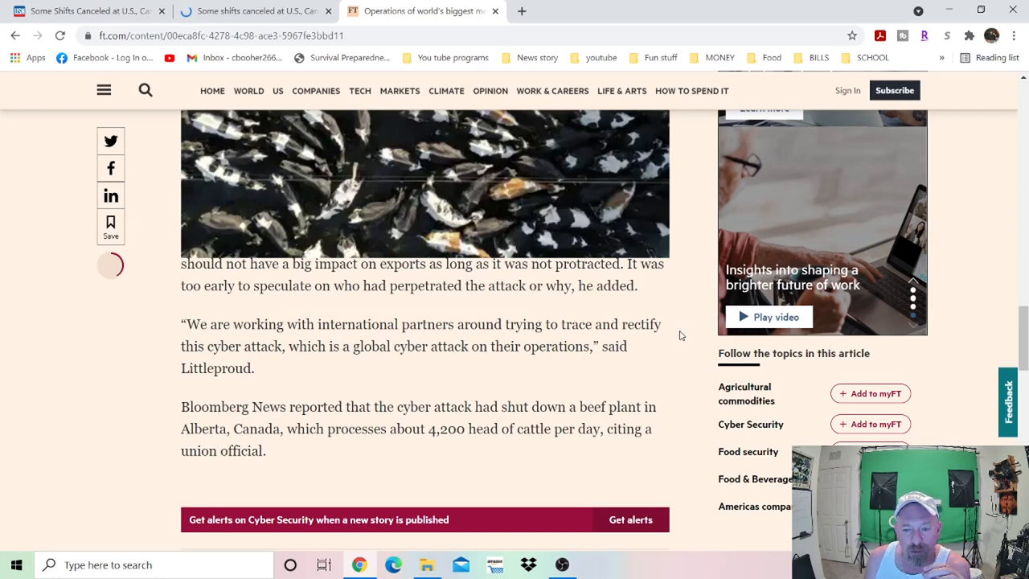
{"action": "mouse_move", "coordinate": [665, 363]}
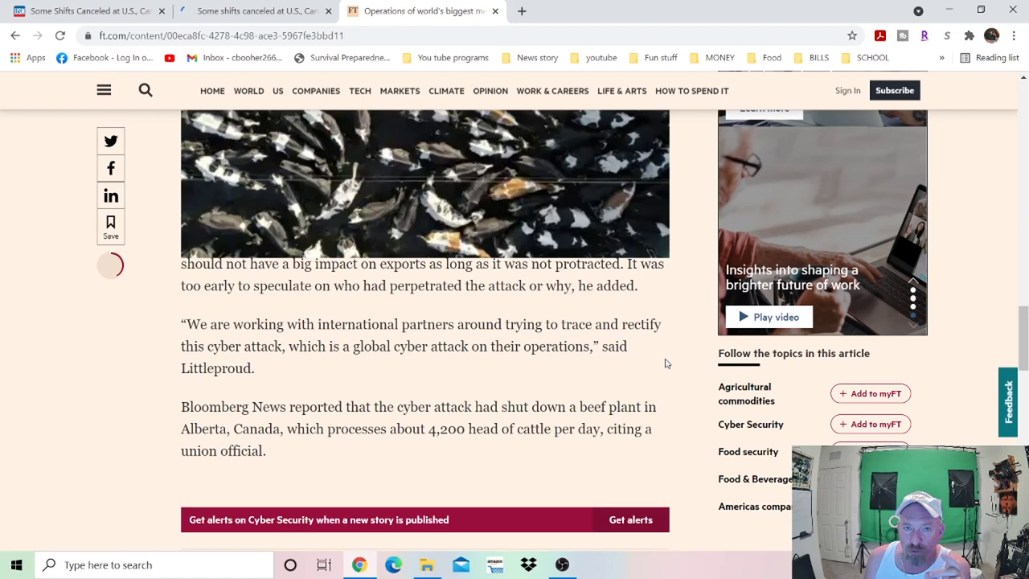
{"action": "mouse_move", "coordinate": [669, 363]}
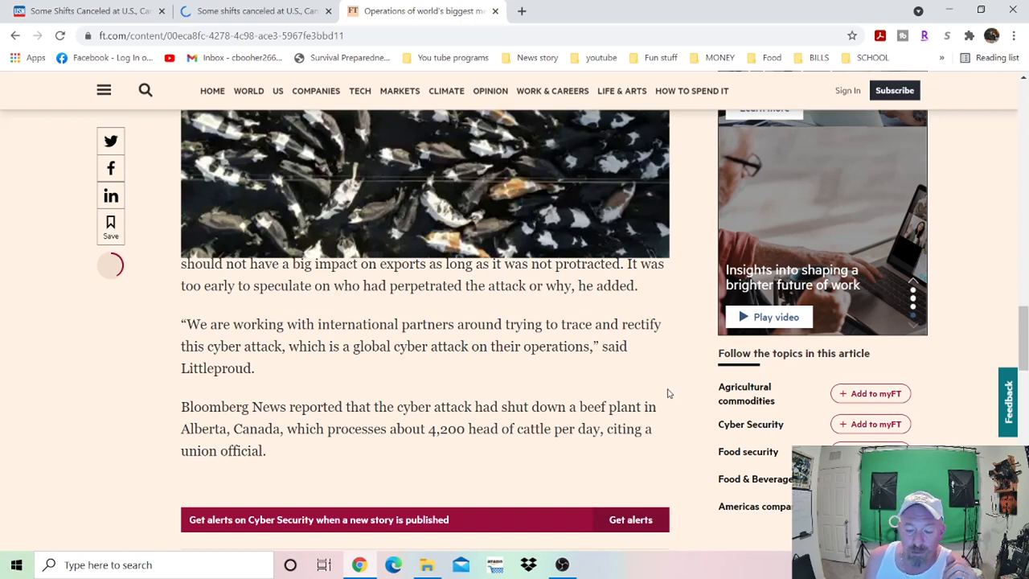
{"action": "mouse_move", "coordinate": [679, 443]}
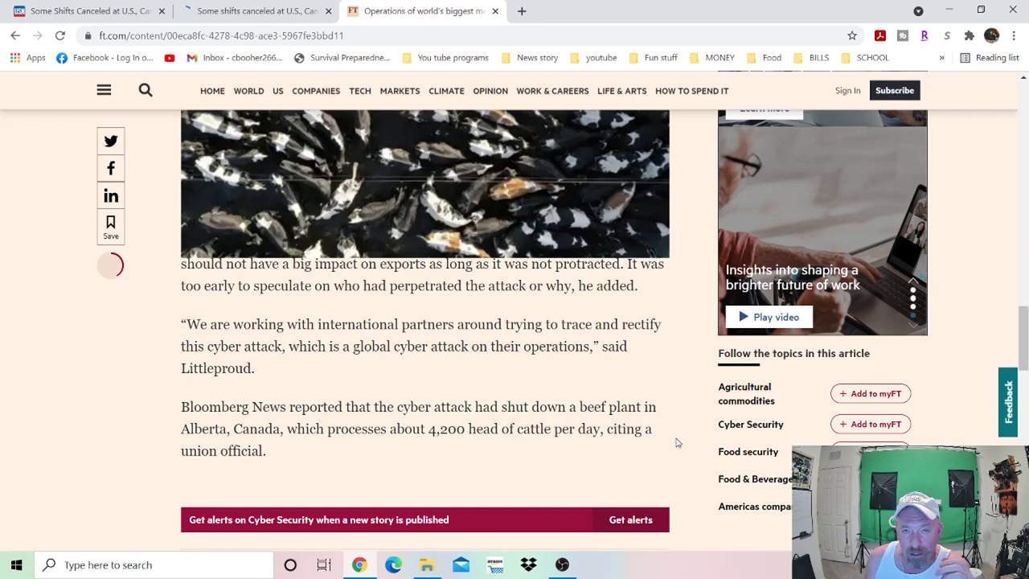
{"action": "mouse_move", "coordinate": [602, 564]}
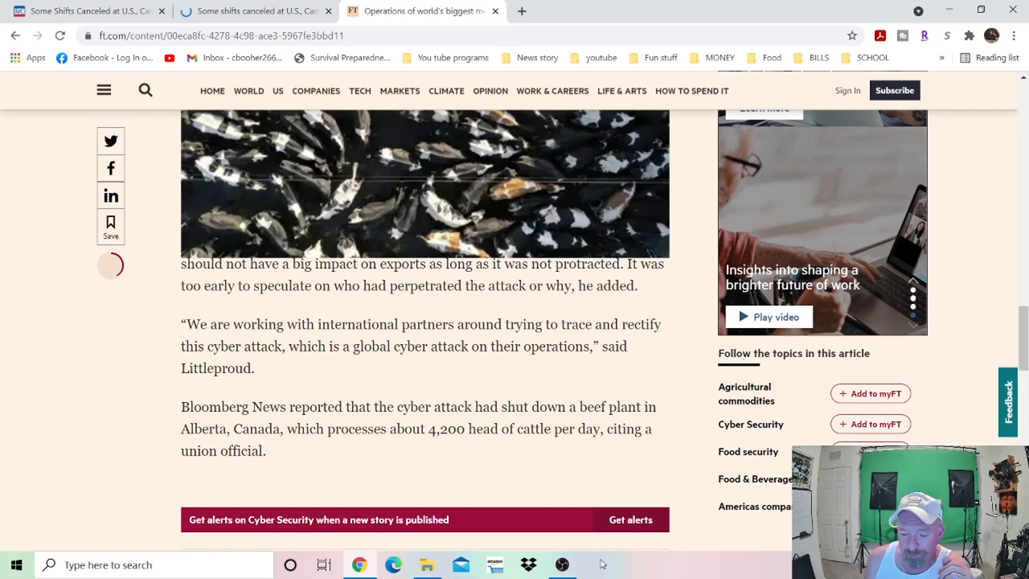
{"action": "mouse_move", "coordinate": [562, 563]}
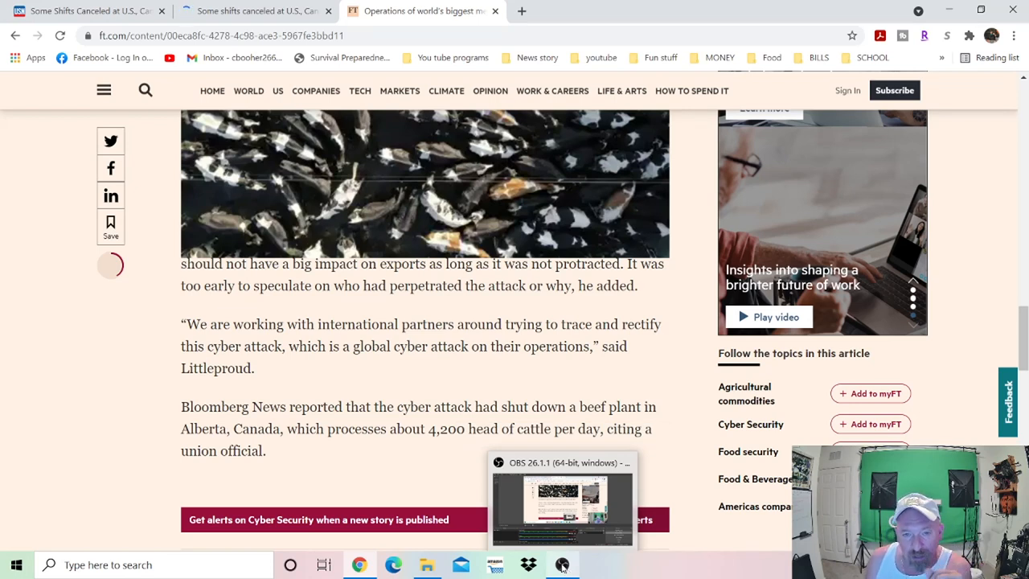
{"action": "mouse_move", "coordinate": [562, 566]}
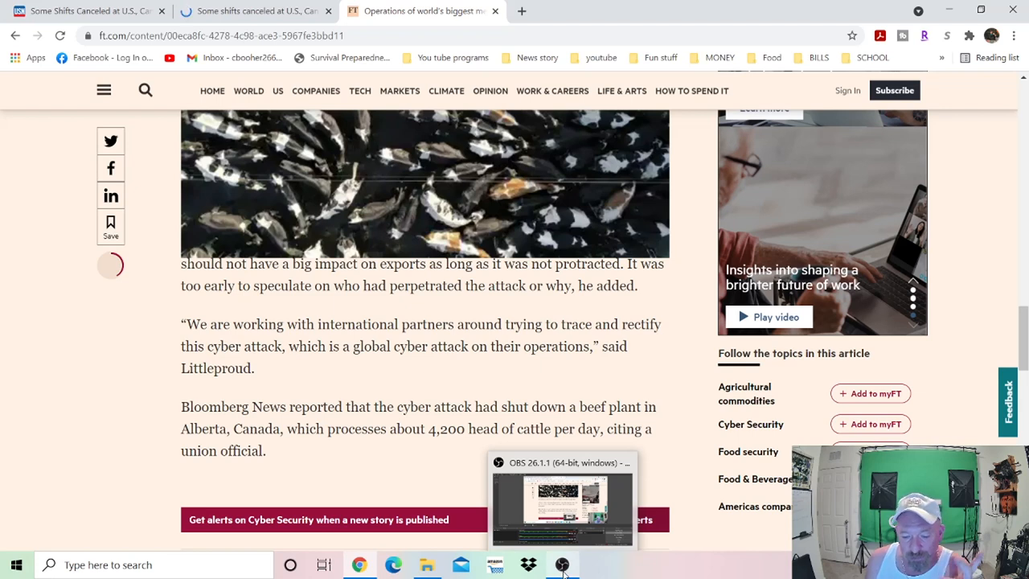